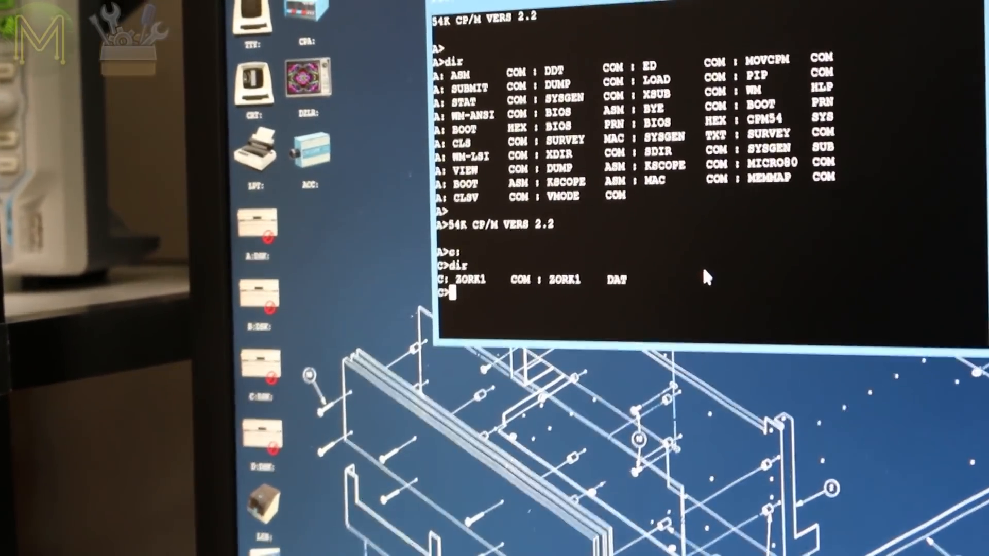
Launch Zork at the C> prompt by entering the 'zork21' command
text(zork21)
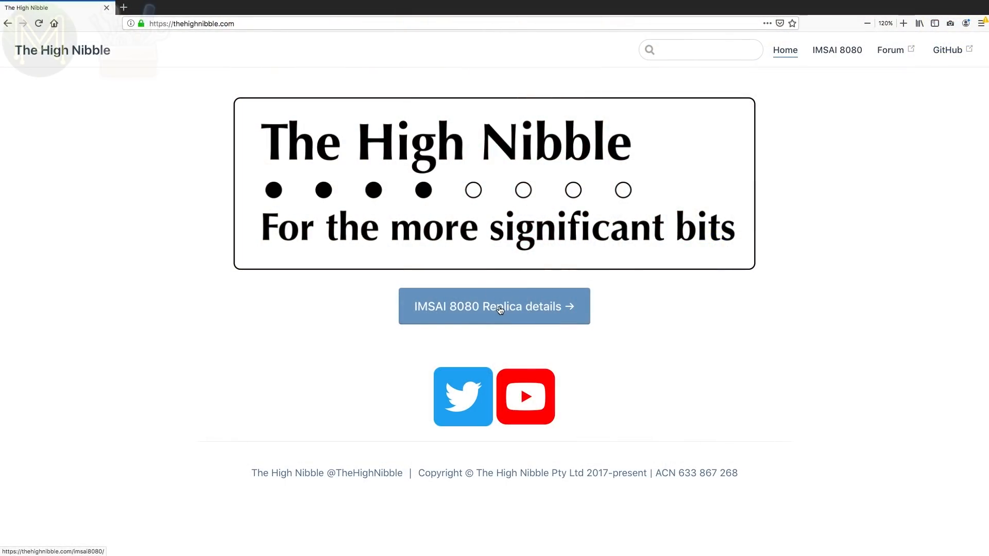
Go to the IMSAI 8080 Replica details page and jump to its Notes section
click(493, 305)
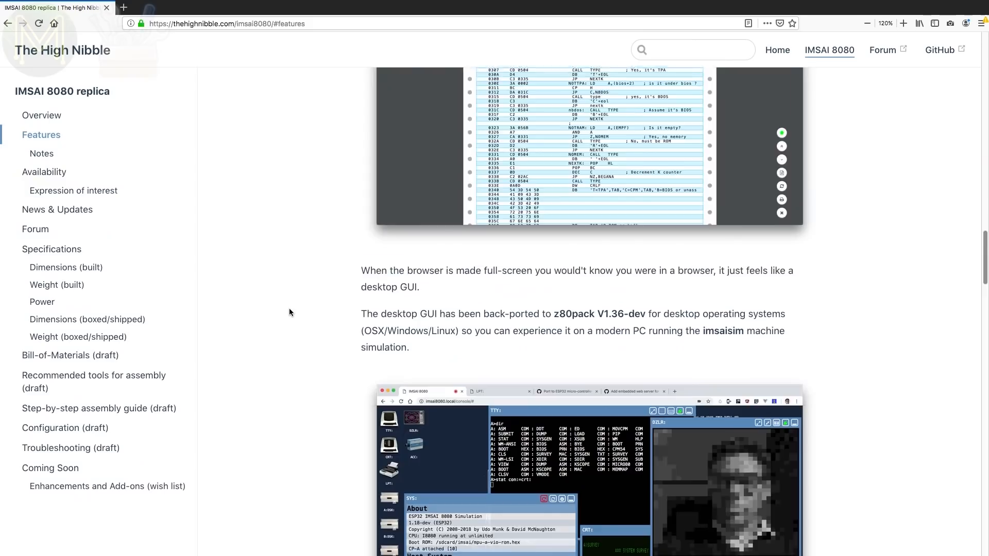
click(41, 153)
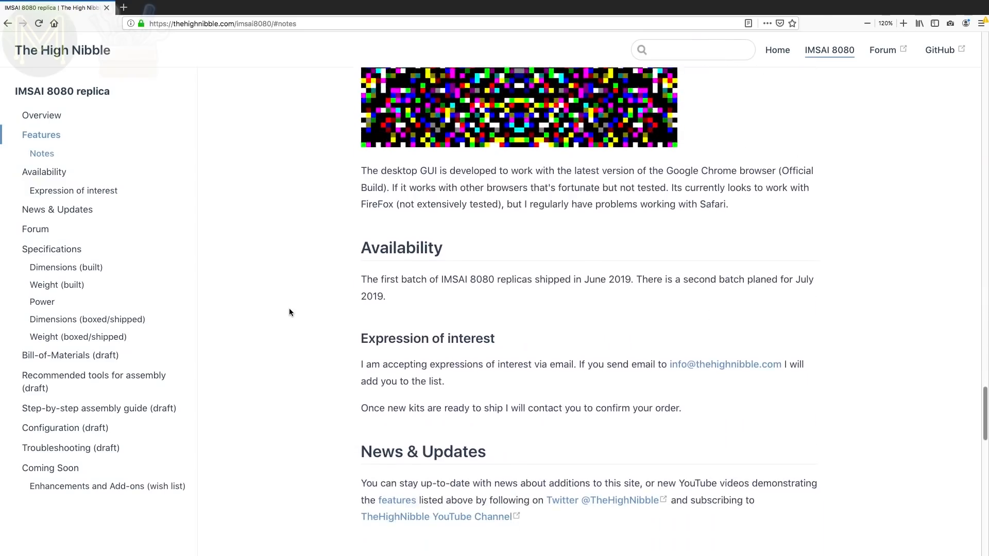